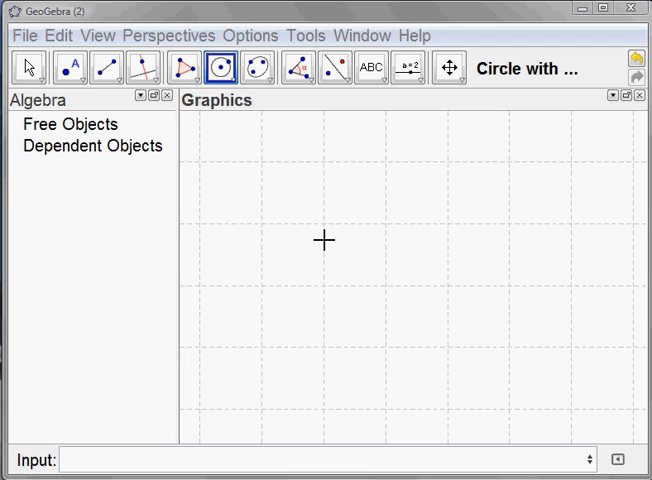
pyautogui.moveTo(300, 216)
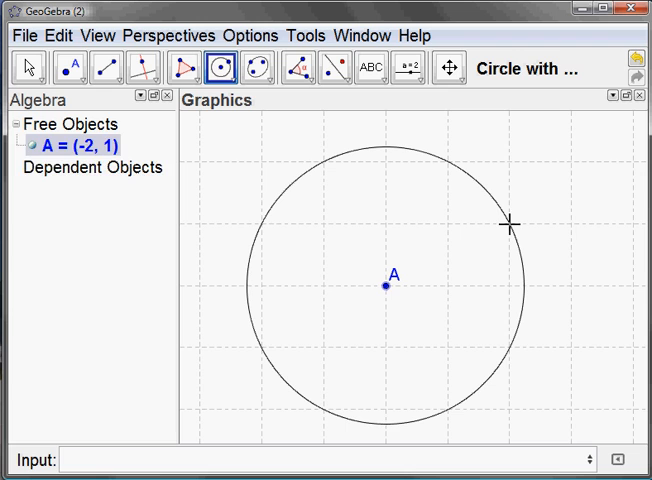
# - Complete circle c centred at A (-2, 1) passing through B (0, 2)
pyautogui.click(510, 224)
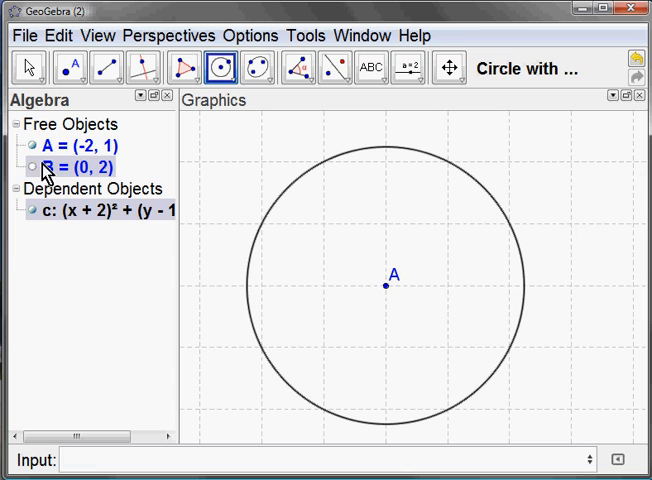
# - Place points C and D on circle c and draw radius segments from A to each
pyautogui.click(70, 68)
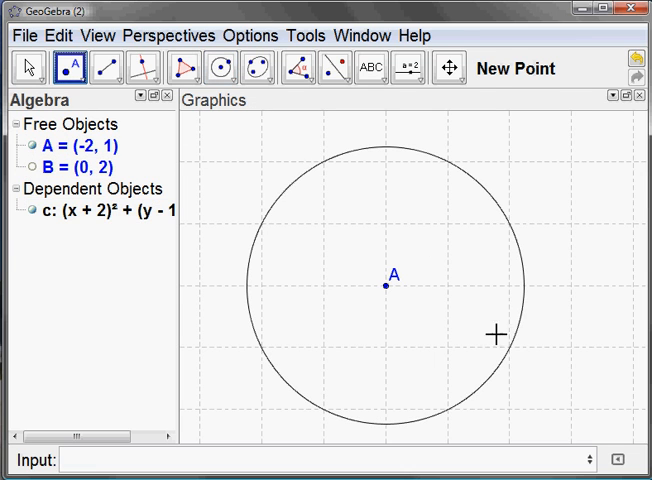
pyautogui.click(510, 346)
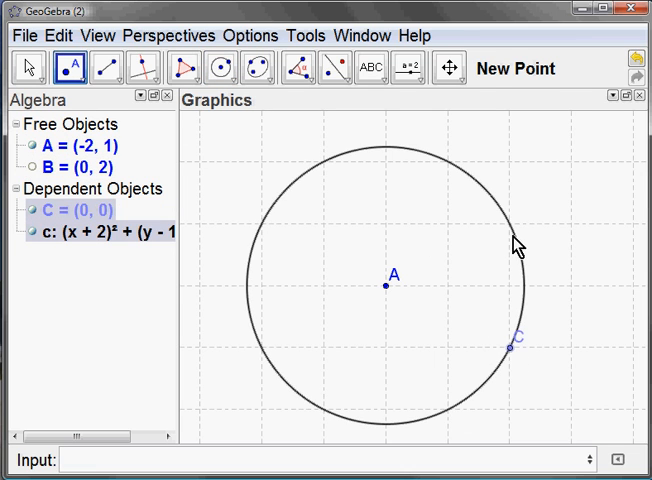
pyautogui.click(510, 244)
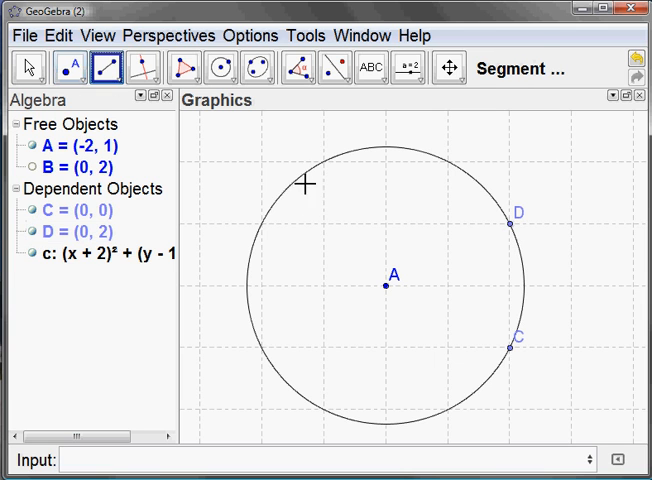
pyautogui.click(514, 346)
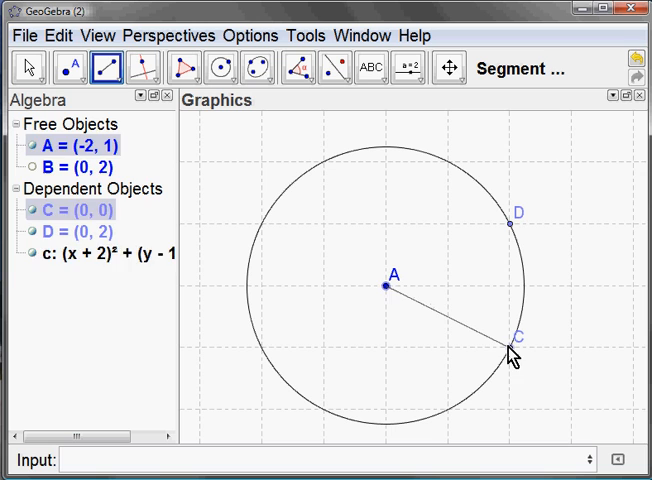
pyautogui.click(510, 224)
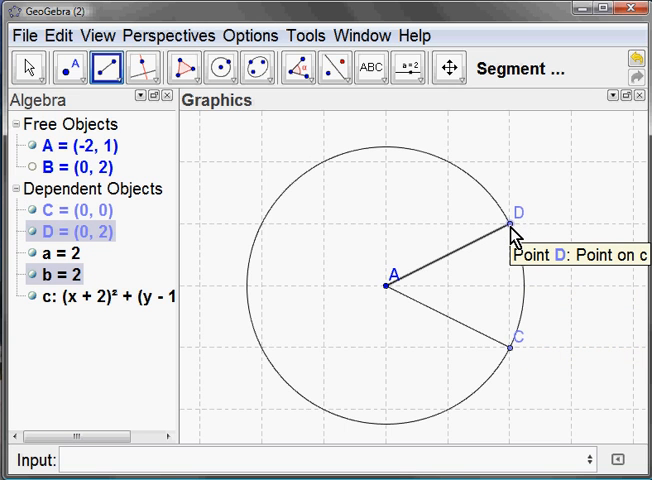
pyautogui.moveTo(258, 368)
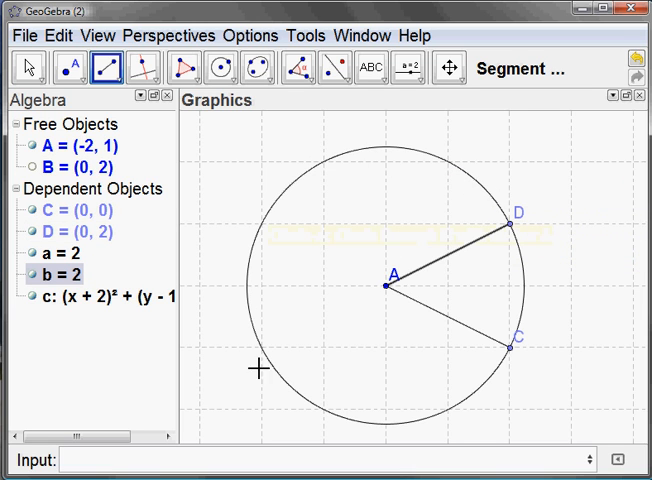
pyautogui.moveTo(478, 396)
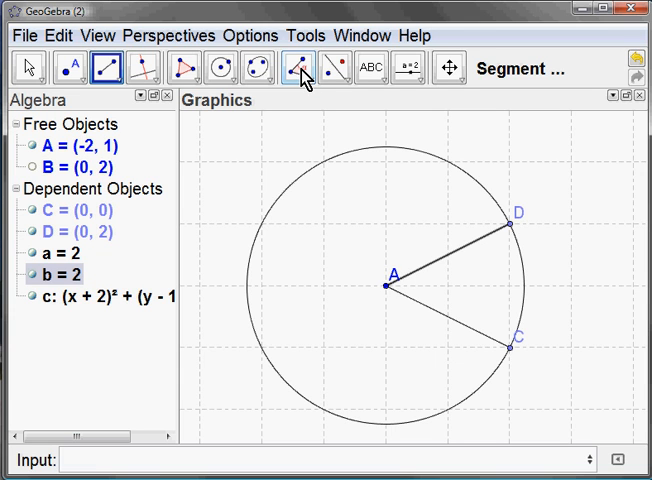
# - Measure angle α = 53° at centre A between the radii to C and D
pyautogui.click(296, 68)
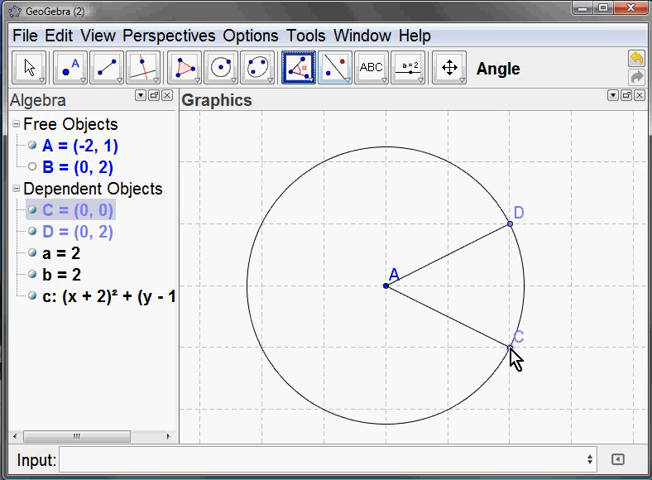
pyautogui.click(512, 356)
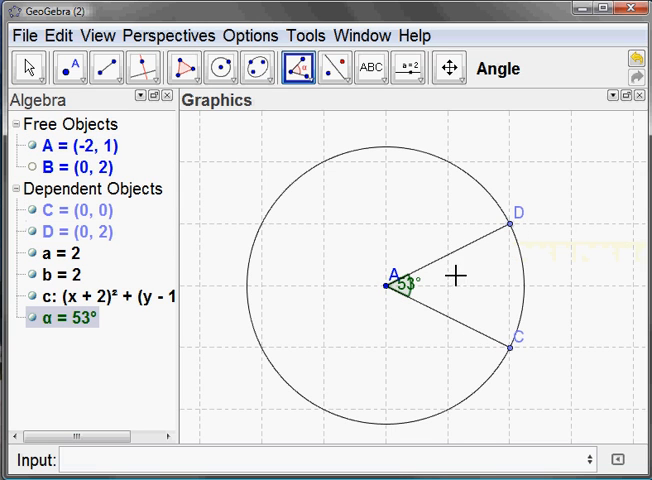
pyautogui.click(26, 68)
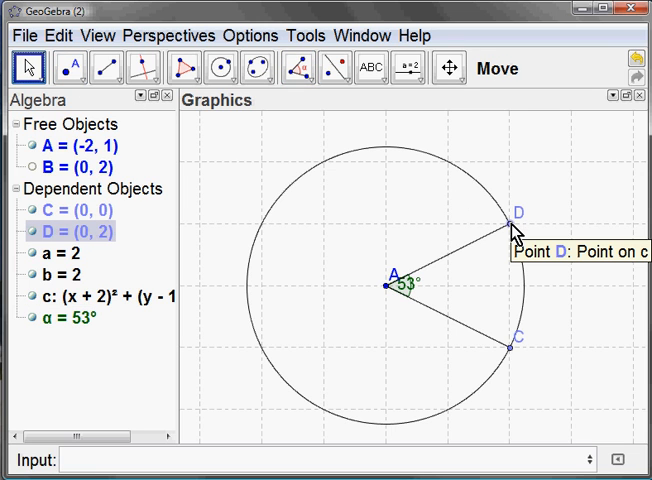
# - Drag C and D around the circle so α updates, ending at 72°
pyautogui.moveTo(512, 212); pyautogui.dragTo(478, 184)
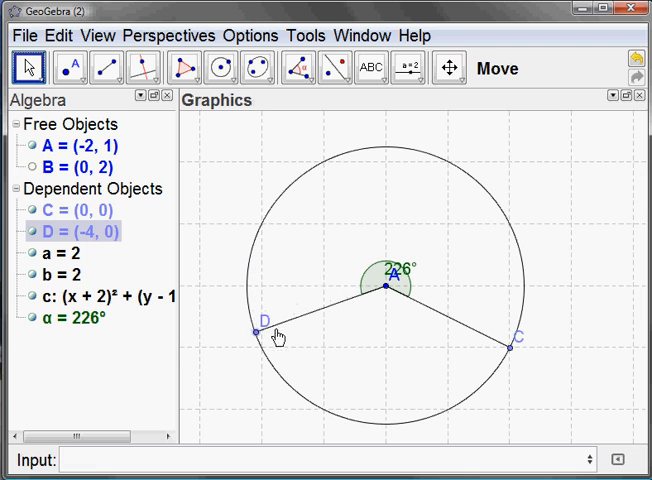
pyautogui.moveTo(520, 336); pyautogui.dragTo(492, 362)
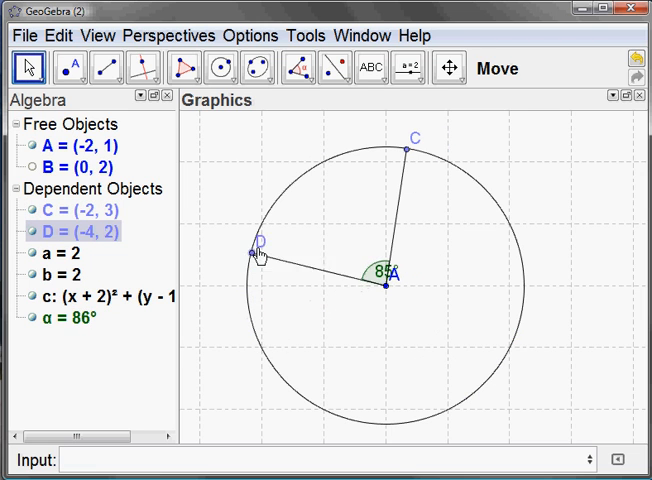
pyautogui.moveTo(250, 252); pyautogui.dragTo(260, 220)
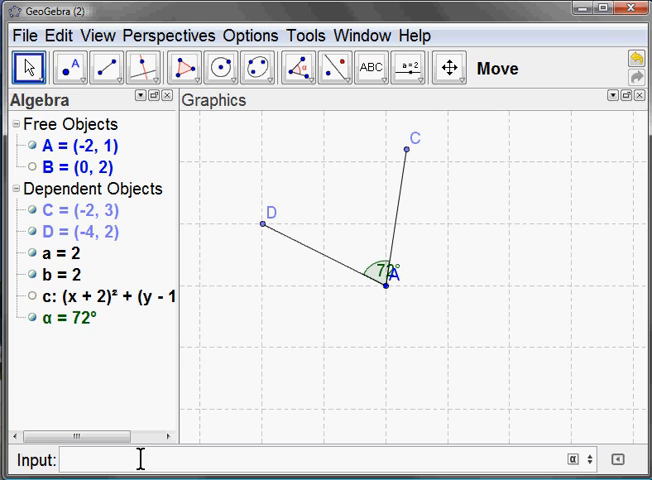
# - Compose the Input bar command If[α ≤ 180°, Arc[c, C, D]] for the conditional minor arc
pyautogui.write('If[')
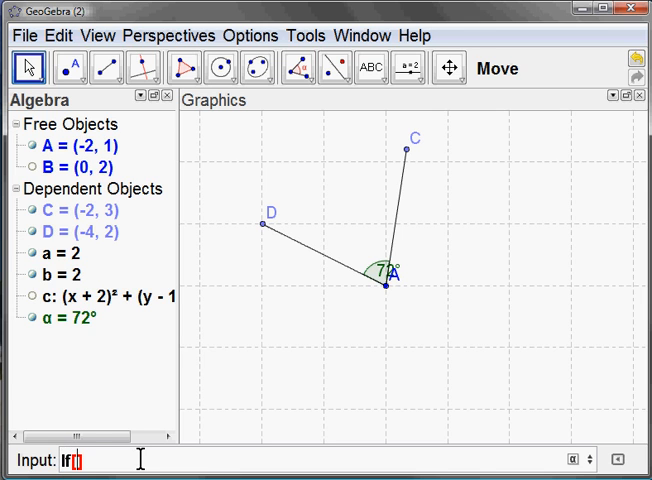
pyautogui.click(572, 460)
pyautogui.write('α ≤')
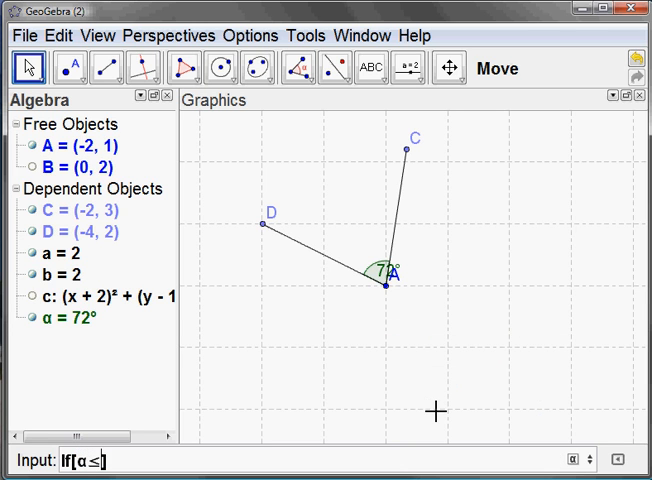
pyautogui.write('180°')
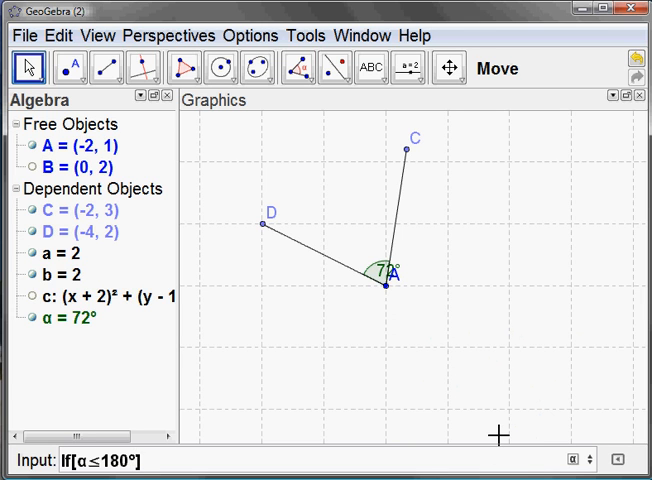
pyautogui.write(',A')
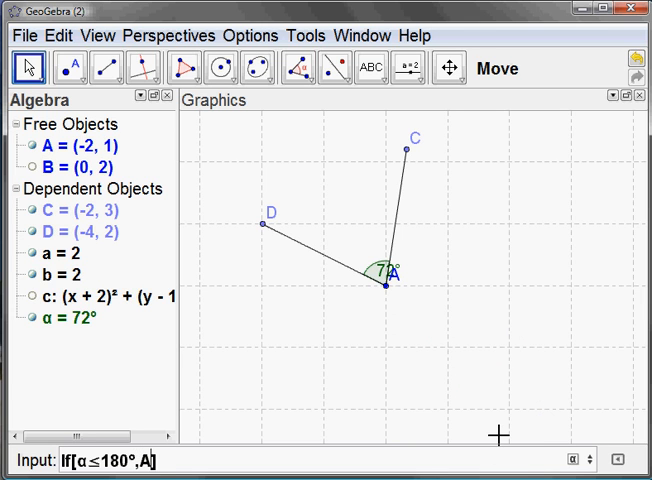
pyautogui.write('rc[c,')
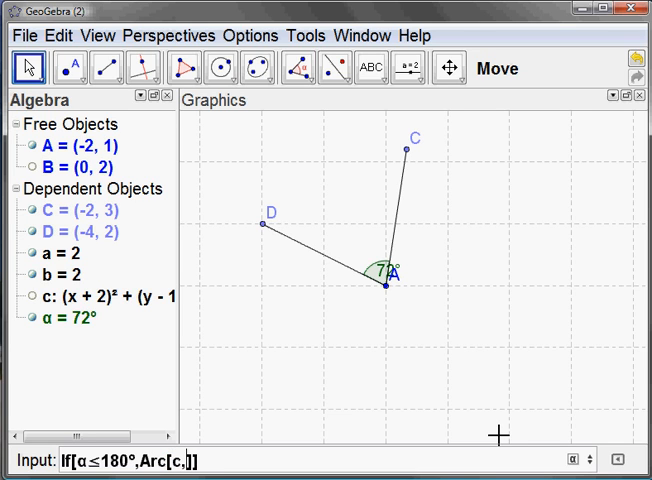
pyautogui.write('C,')
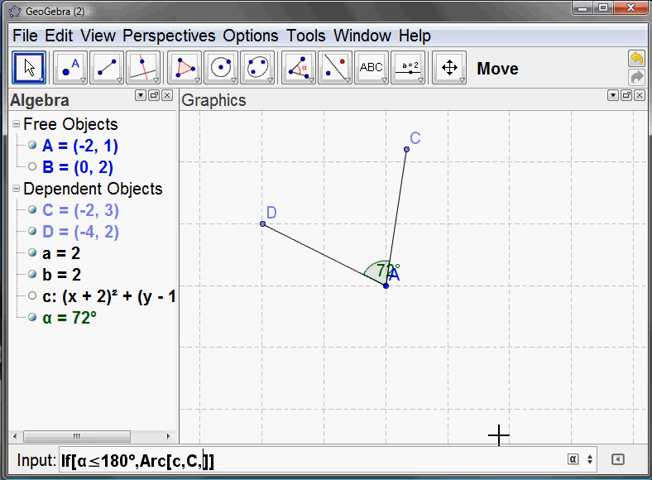
pyautogui.write('D')
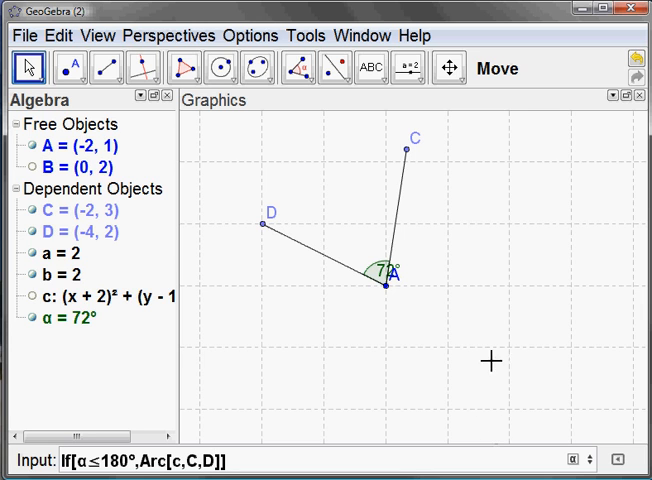
pyautogui.moveTo(282, 174)
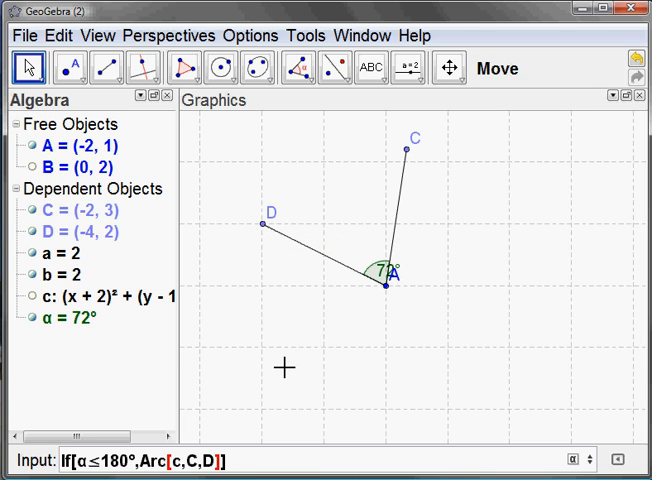
pyautogui.write(',')
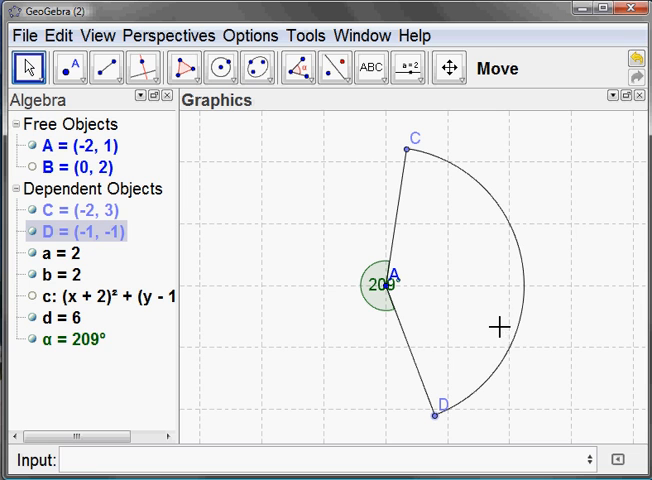
# - Style arc d with a thicker red line via its Object Properties
pyautogui.rightClick(494, 324)
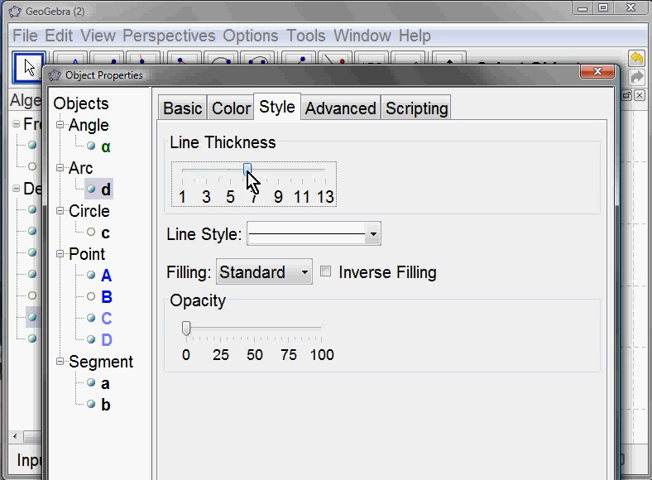
pyautogui.click(232, 108)
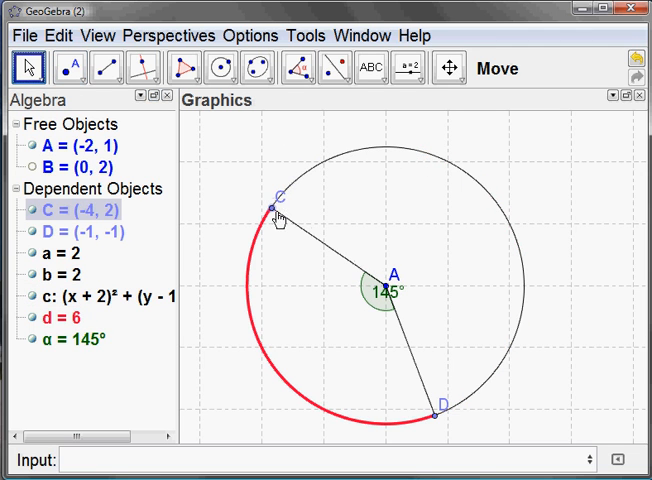
# - Drag C and D along the circle to watch the red arc respond as α changes
pyautogui.moveTo(440, 416); pyautogui.dragTo(528, 252)
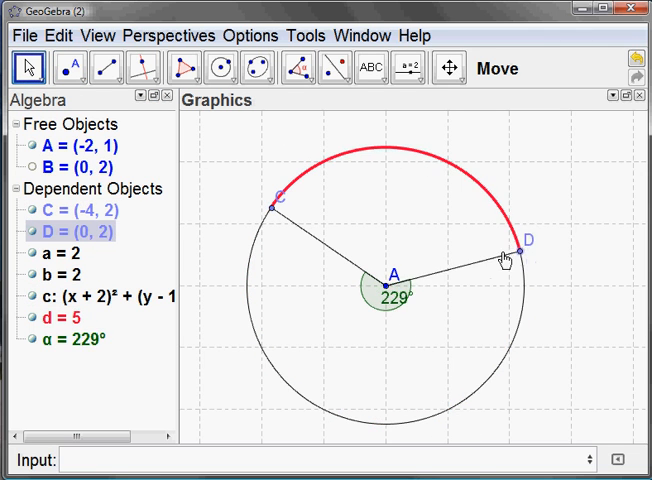
pyautogui.moveTo(520, 252); pyautogui.dragTo(478, 388)
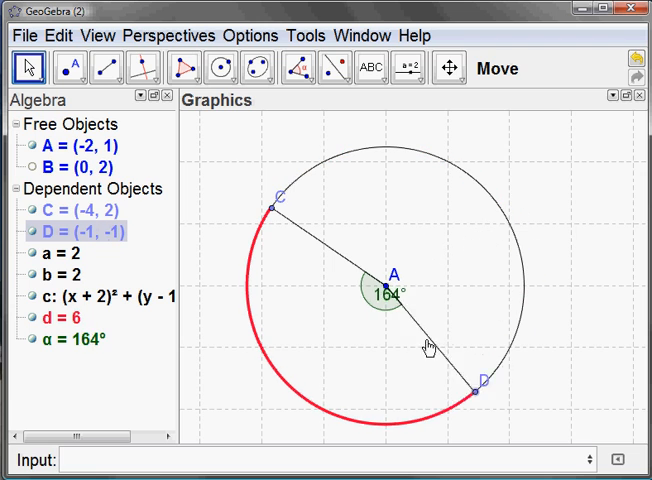